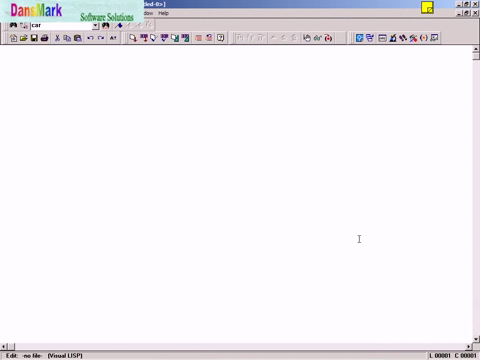
Step: Write (DEFUN C:STRINGERS (/), a (load "STRINGERS") line and the (C:STRINGERS) call in a new editor file
text((DEFUN C:STRINGERS (/))
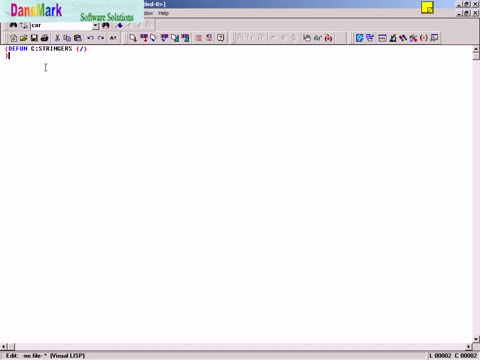
double_click(48, 48)
text((loa)
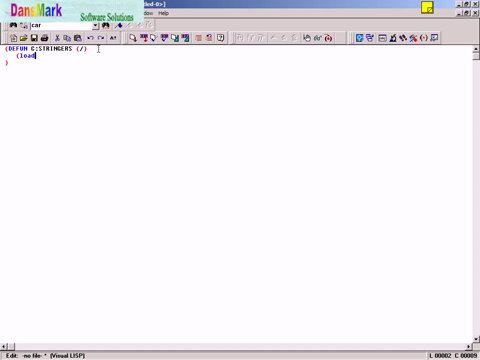
text(d)
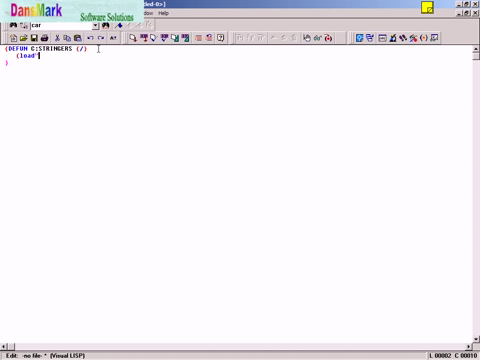
text(C:STRINGERS)
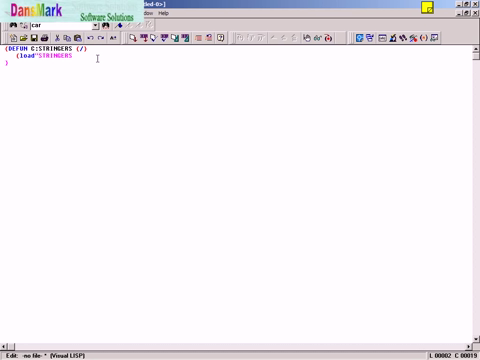
text("))
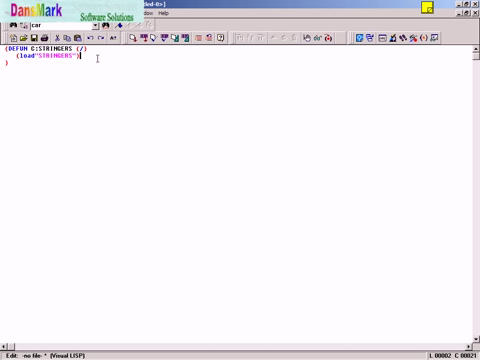
click(18, 24)
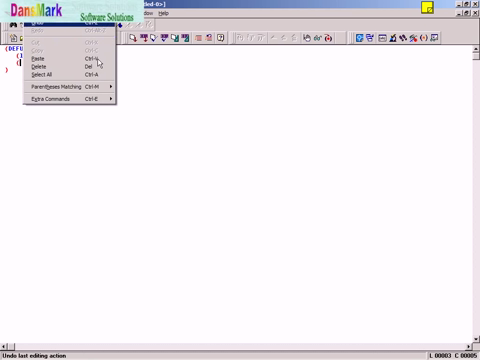
click(44, 62)
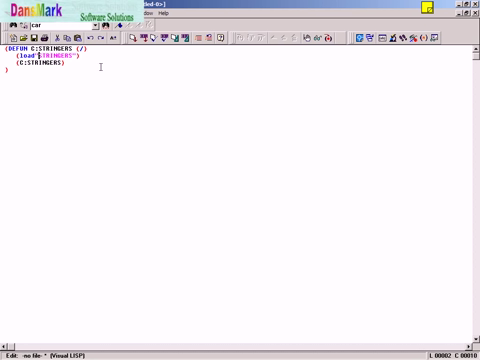
mouse_move(116, 70)
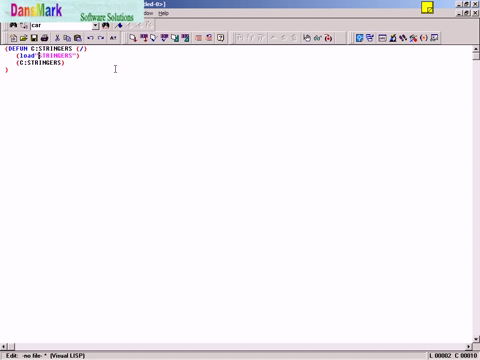
Step: Add a .lsp header line above the function and save the file under a Multi-stair name via Save As
click(12, 8)
text(;Multi-save)
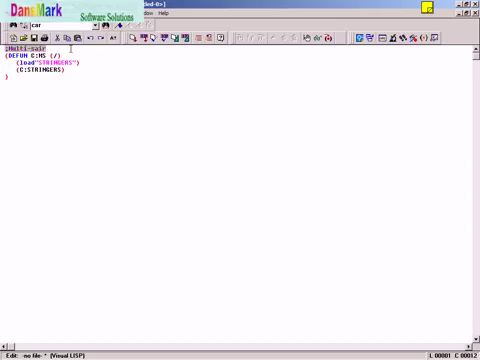
text(.lsp)
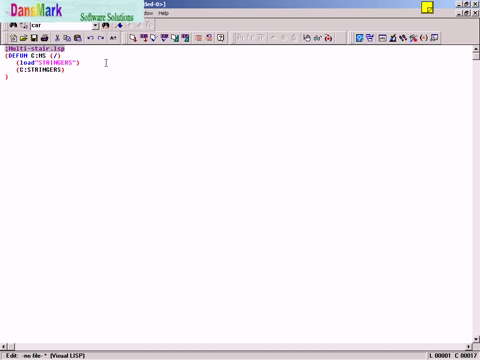
click(12, 16)
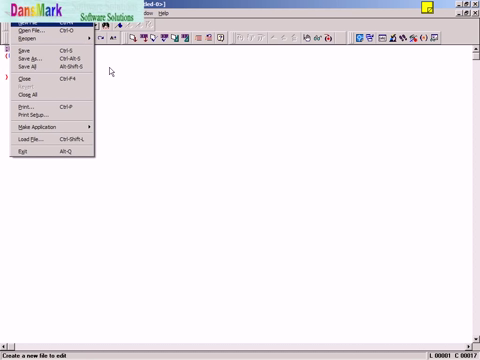
click(32, 48)
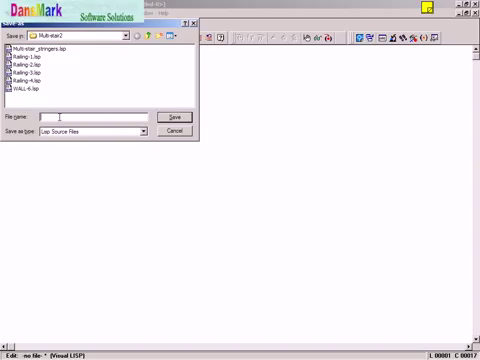
text(Muli)
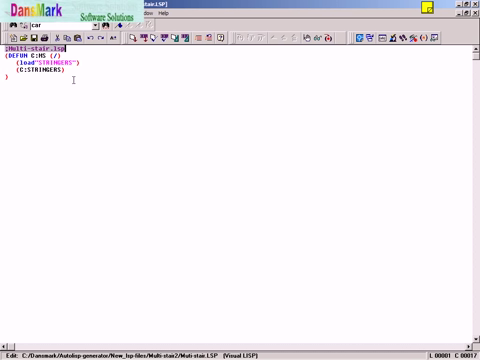
click(10, 16)
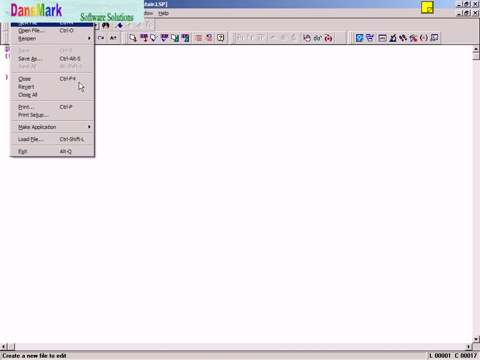
click(28, 62)
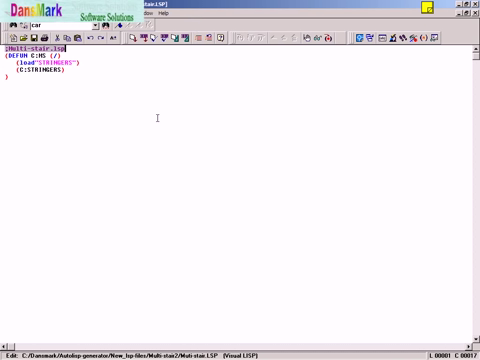
right_click(60, 76)
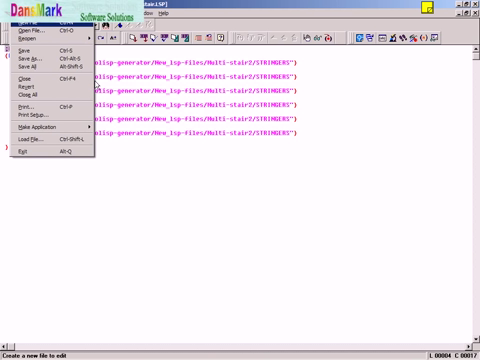
Step: Locate the railing routine file to get its path for the loader script
click(32, 38)
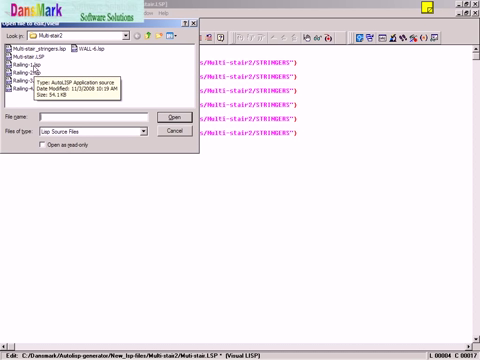
click(30, 74)
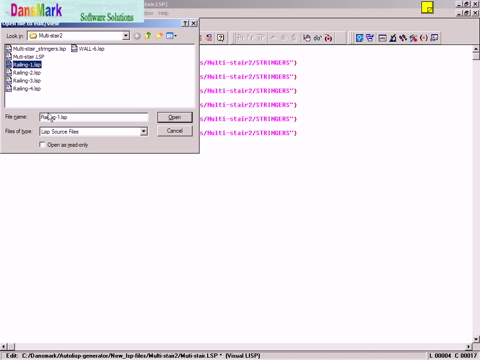
click(40, 60)
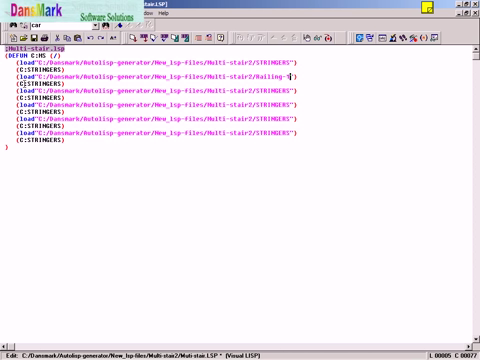
Step: Paste and copy the load/C: line pairs beneath the stringer lines for the railing routines
right_click(56, 96)
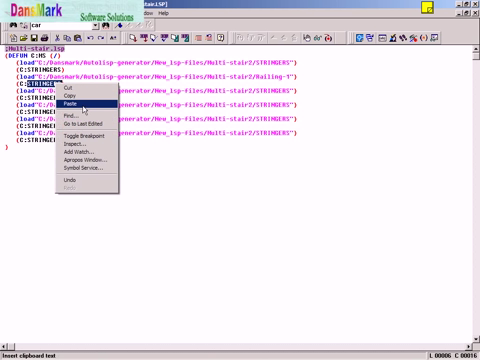
click(68, 100)
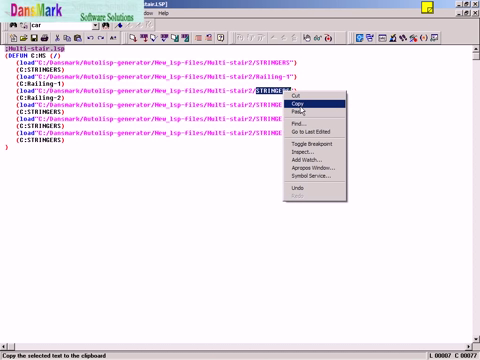
click(292, 102)
text(ailing-2)
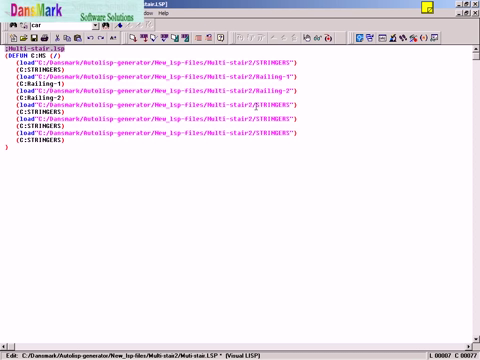
Step: Renumber the railing routine names in the pasted lines and rename the last pair to the wall routine (-6)
double_click(268, 104)
text(ailing-3)
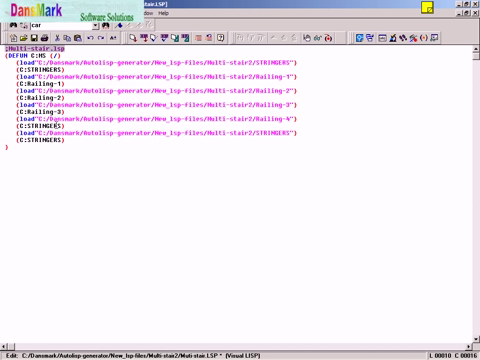
double_click(30, 128)
text((C:Railing-4)
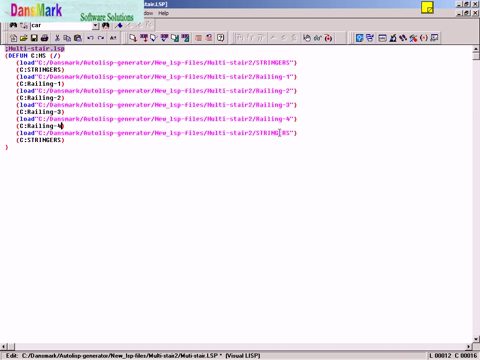
double_click(266, 132)
text(walls)
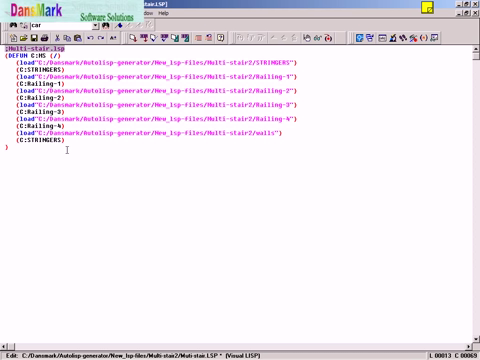
double_click(30, 148)
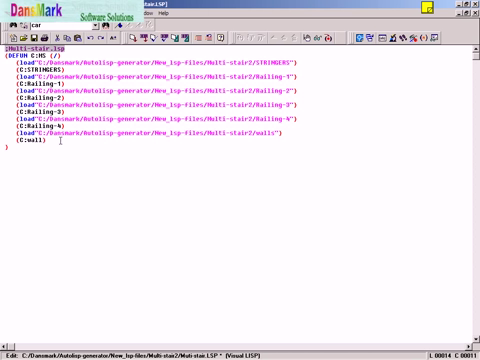
text(s)
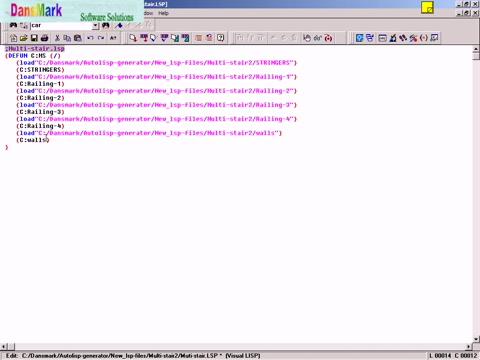
text(-6)
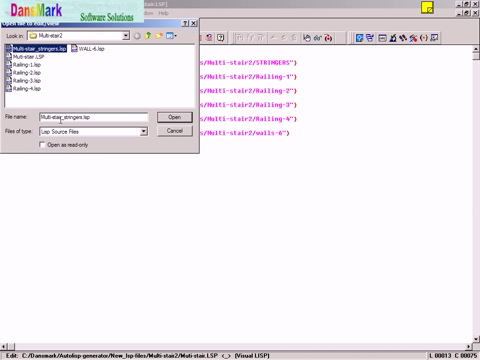
Step: Choose the stringer .lsp file so the first load line points at its path
click(44, 48)
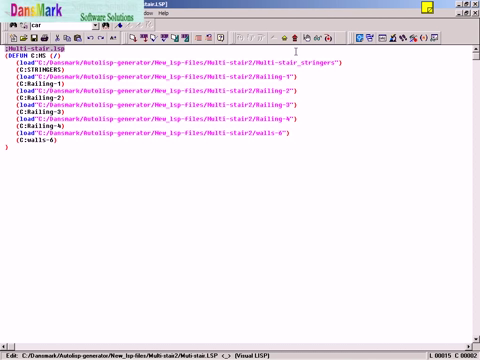
mouse_move(288, 42)
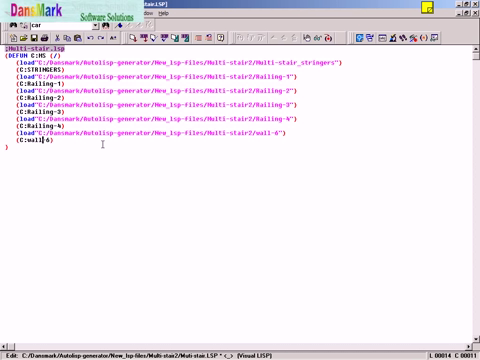
Step: Switch the editor to the MS multi-stair routine's source window
click(10, 16)
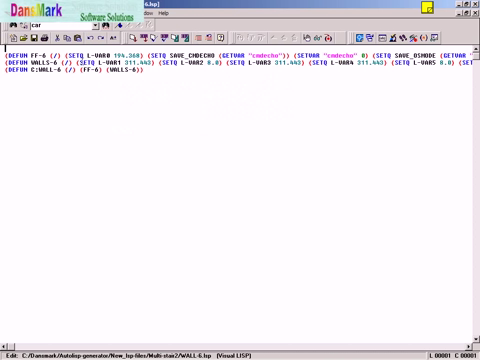
click(12, 14)
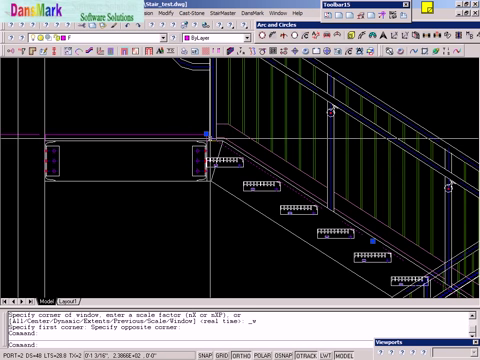
Step: End the MS command, leaving the finished multi-flight stair with railings on screen
key(Escape)
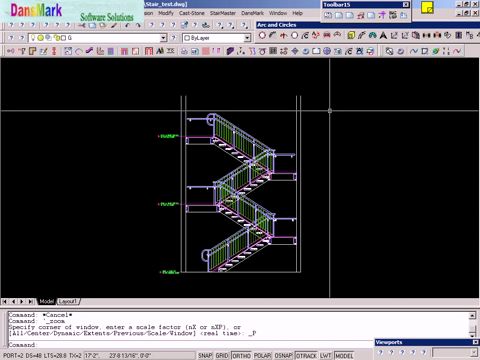
mouse_move(328, 108)
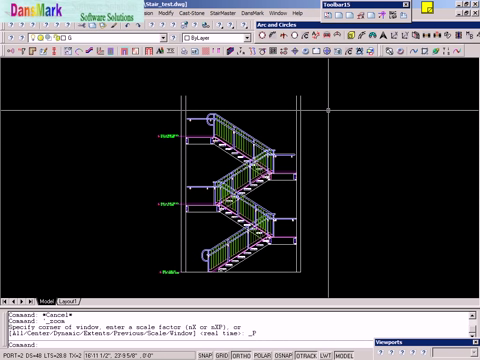